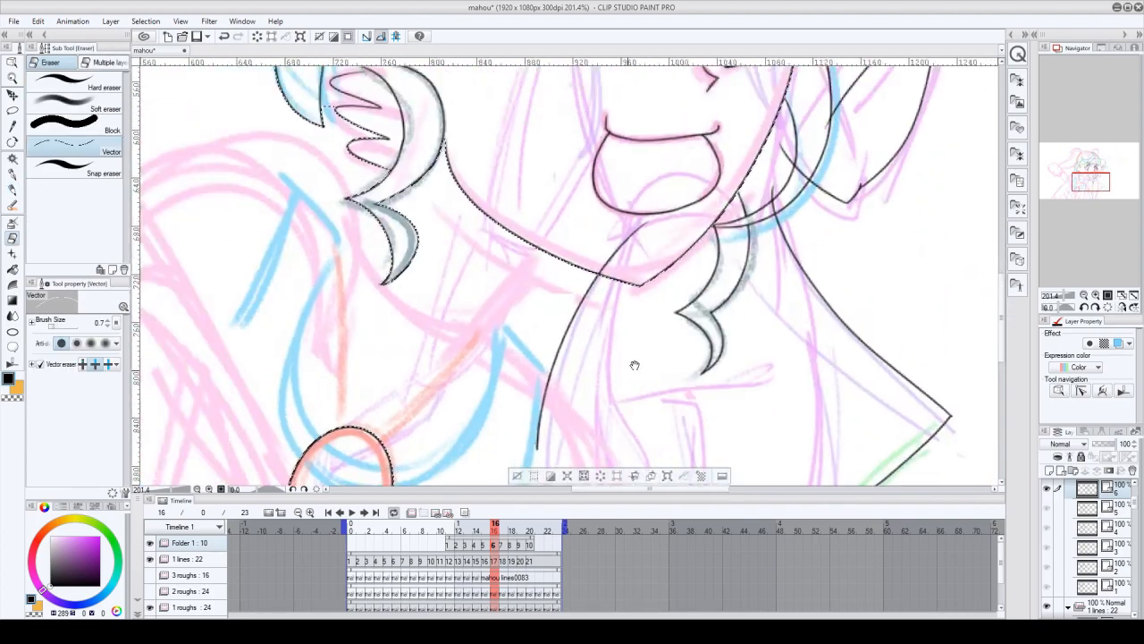
Scroll through cells 1–4 of the '1 lines' folder while inking the star hair ornament.
scroll(down, 3)
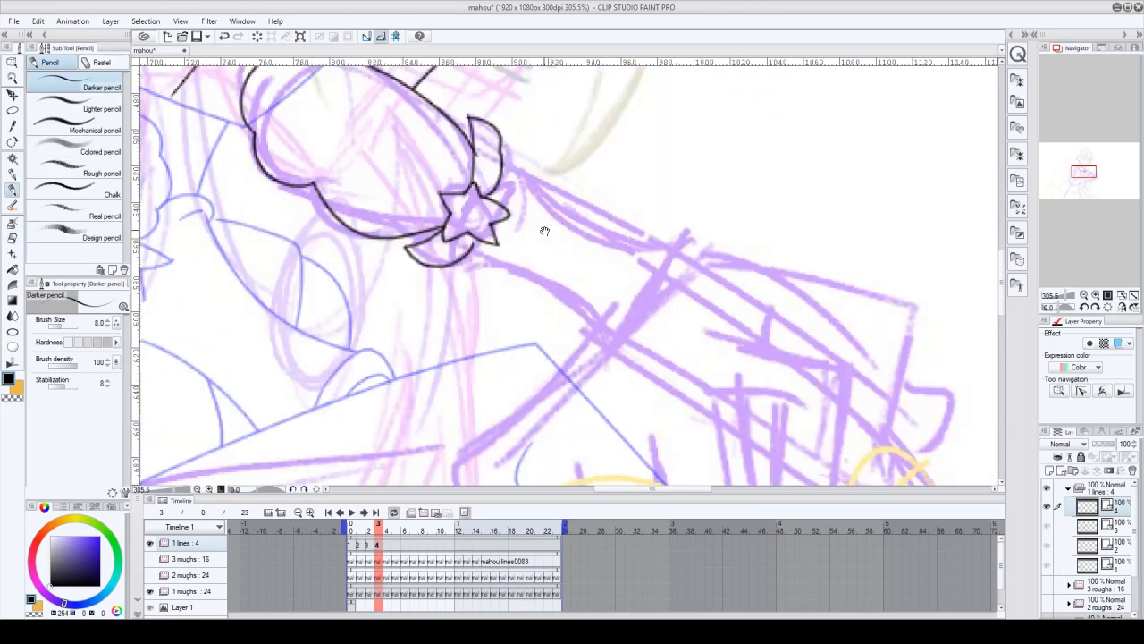
Pan to the hand area and outline the violin-playing figure in black.
drag(545, 232, 633, 191)
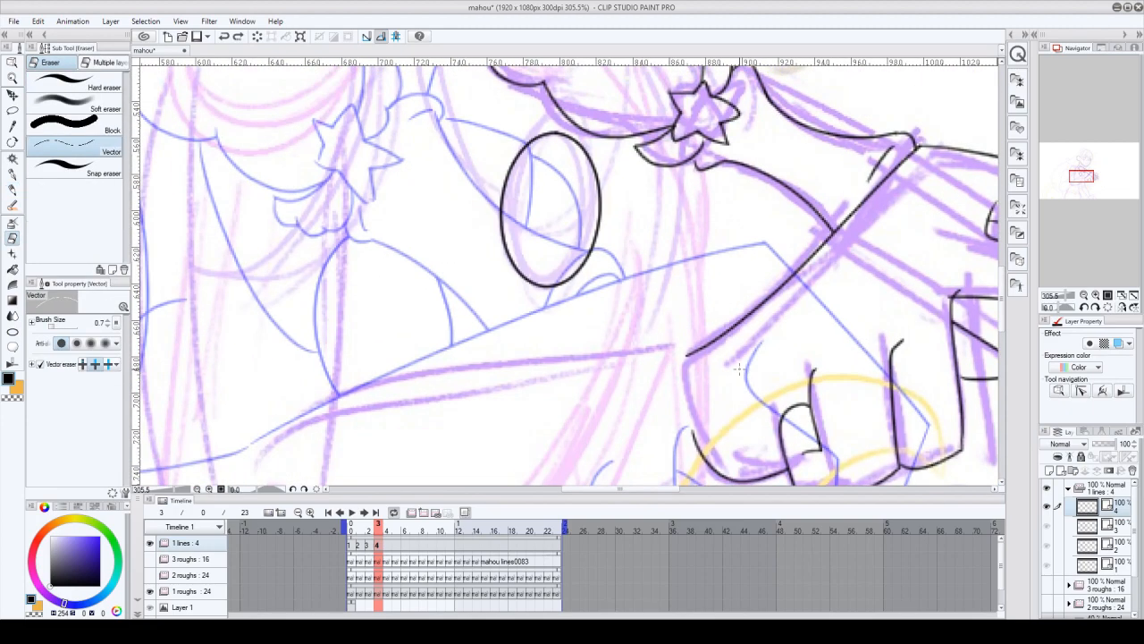
scroll(down, 3)
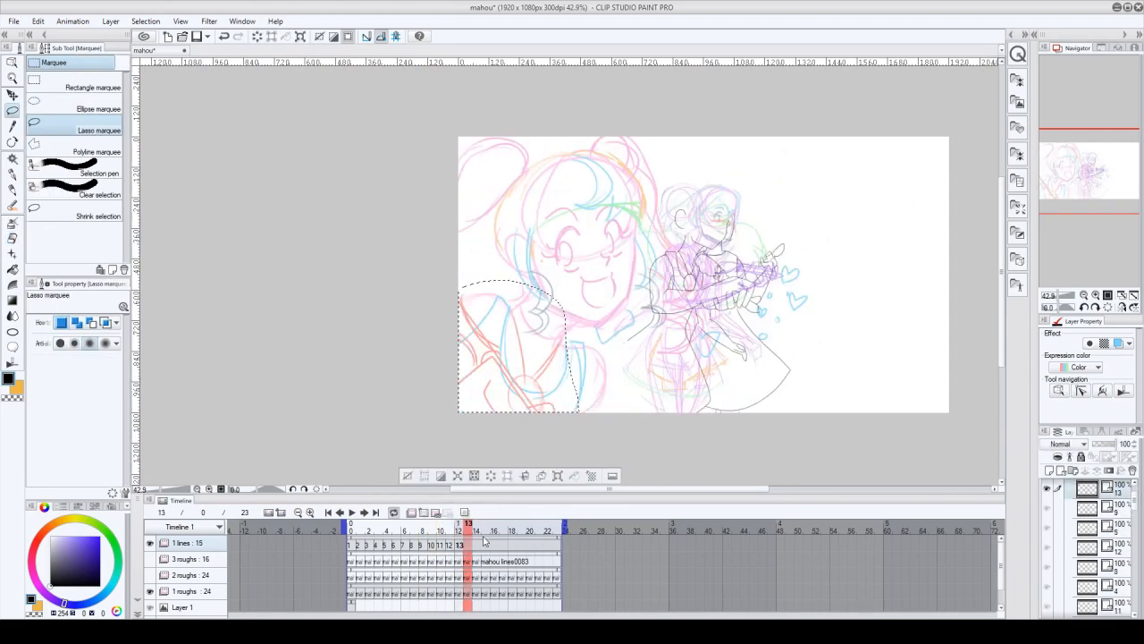
click(469, 530)
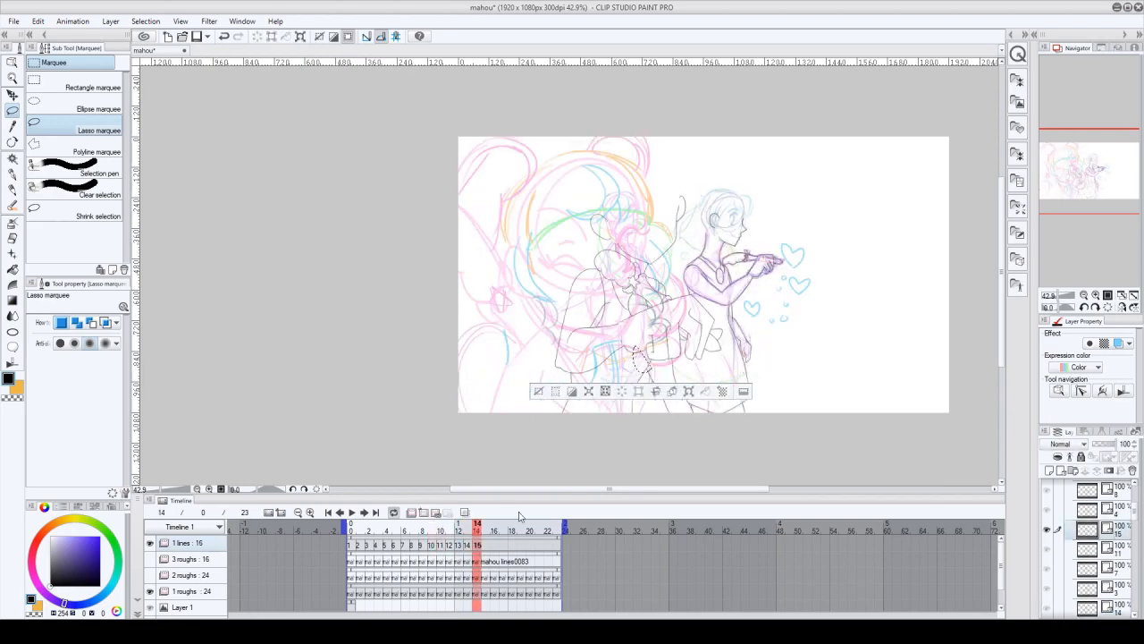
Fill the girl's hair pink and add a white outline on each frame.
click(487, 547)
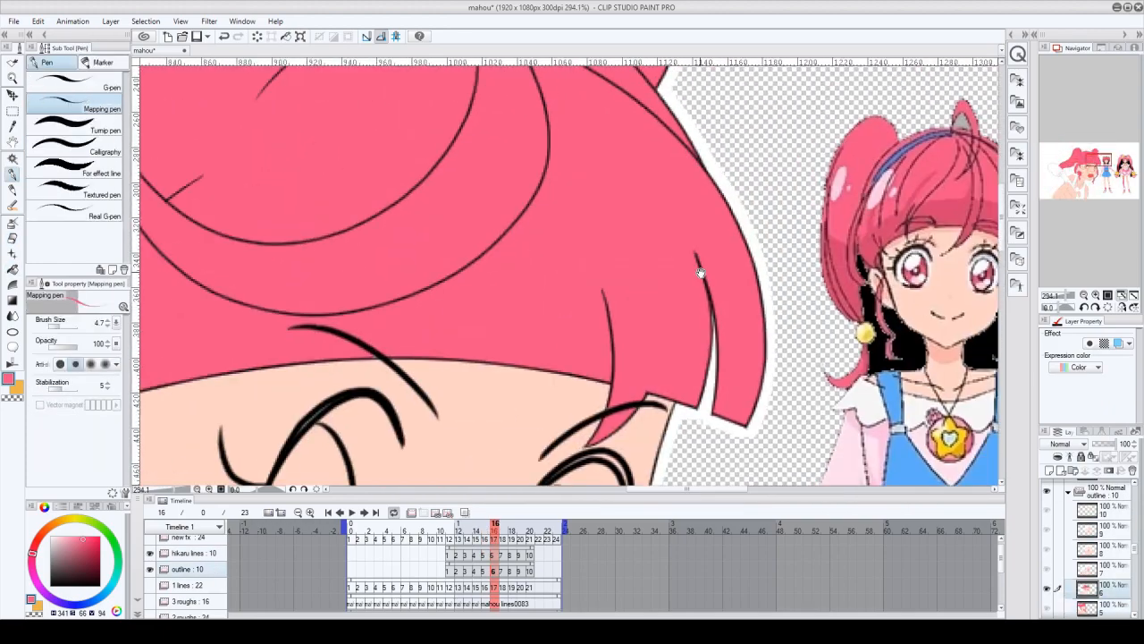
Paint the dress frames flat green and add the purple watercolour star background file.
click(506, 549)
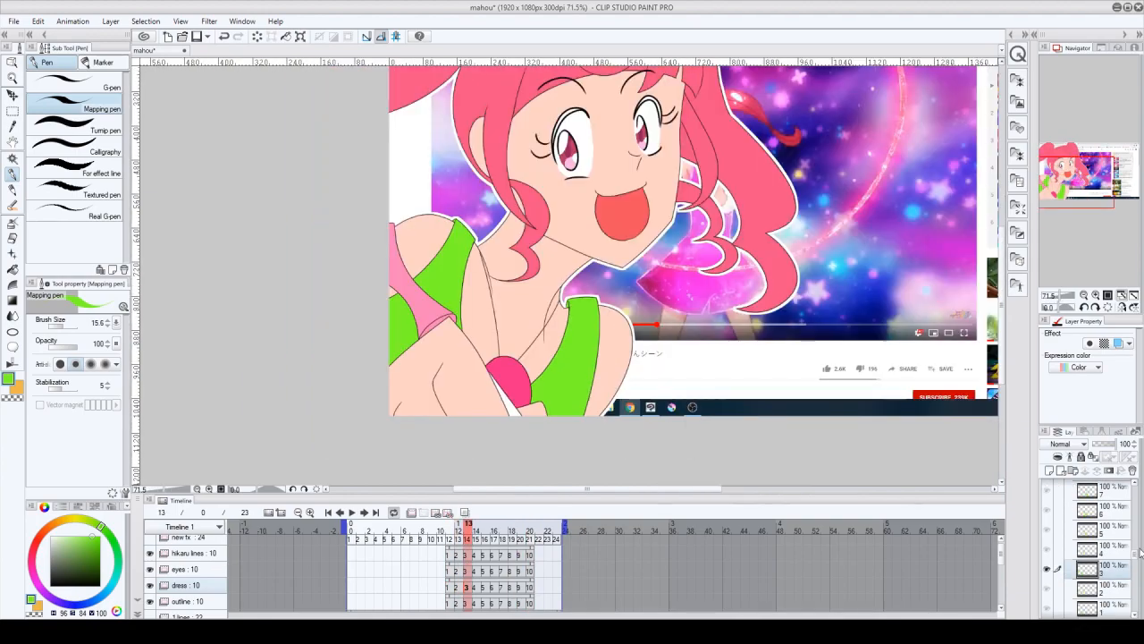
click(273, 51)
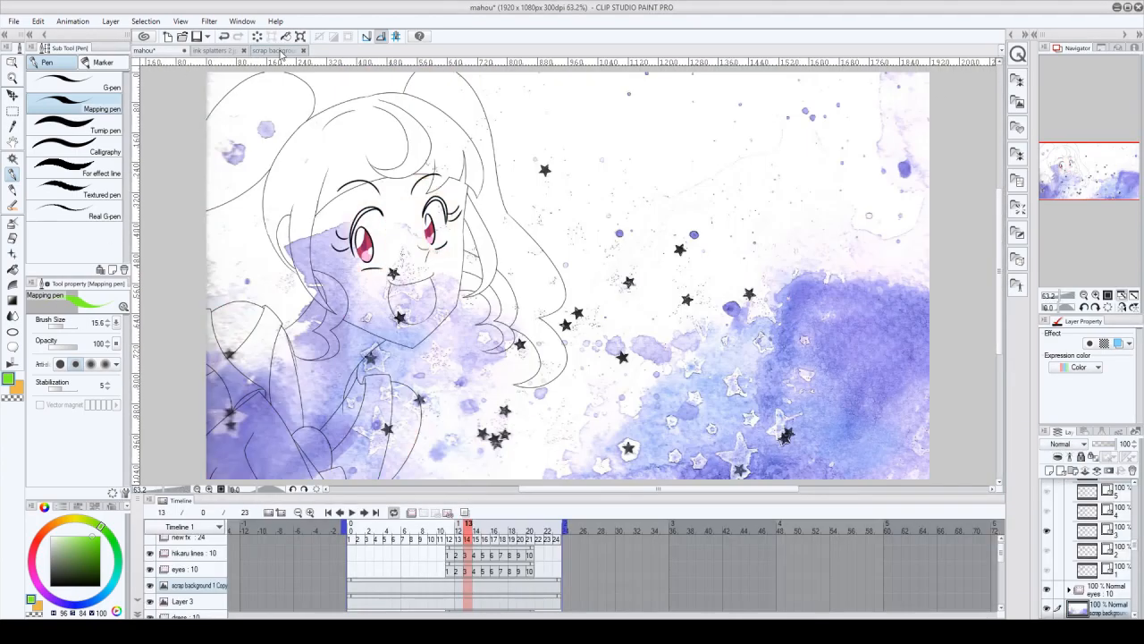